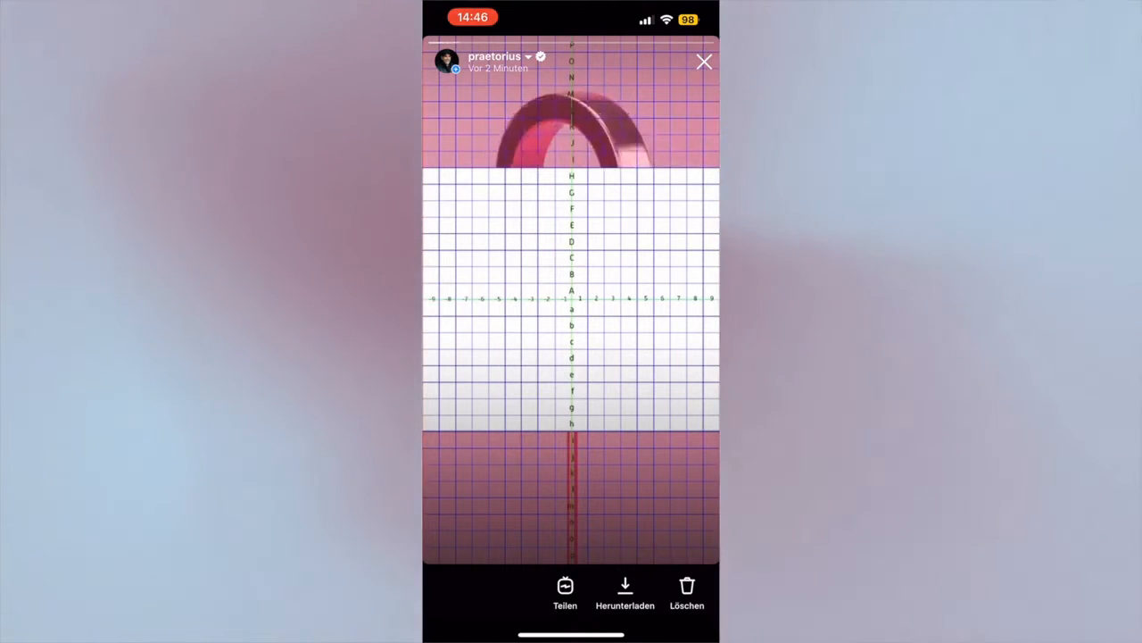
Close the saved live replay to return to the camera in Live mode
left_click(703, 61)
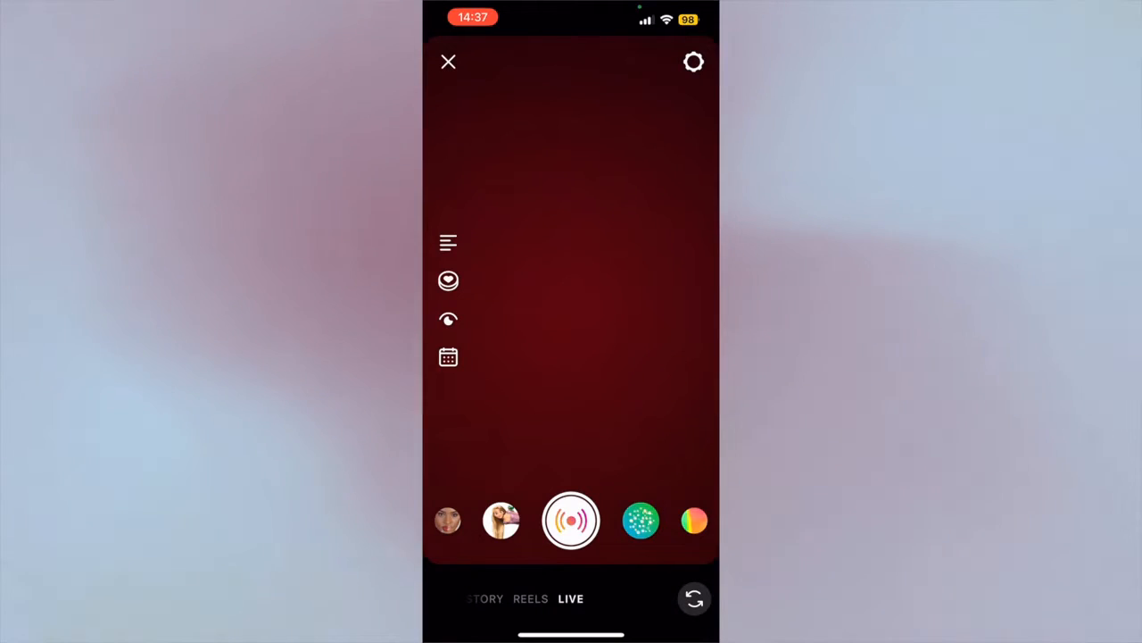
left_click(693, 60)
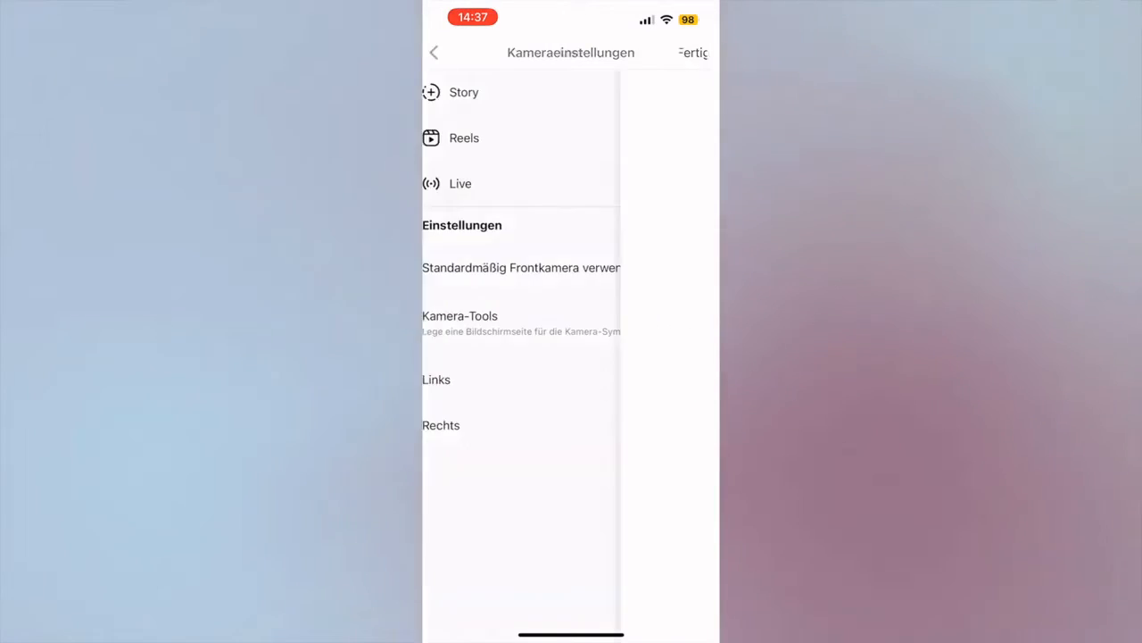
left_click(461, 182)
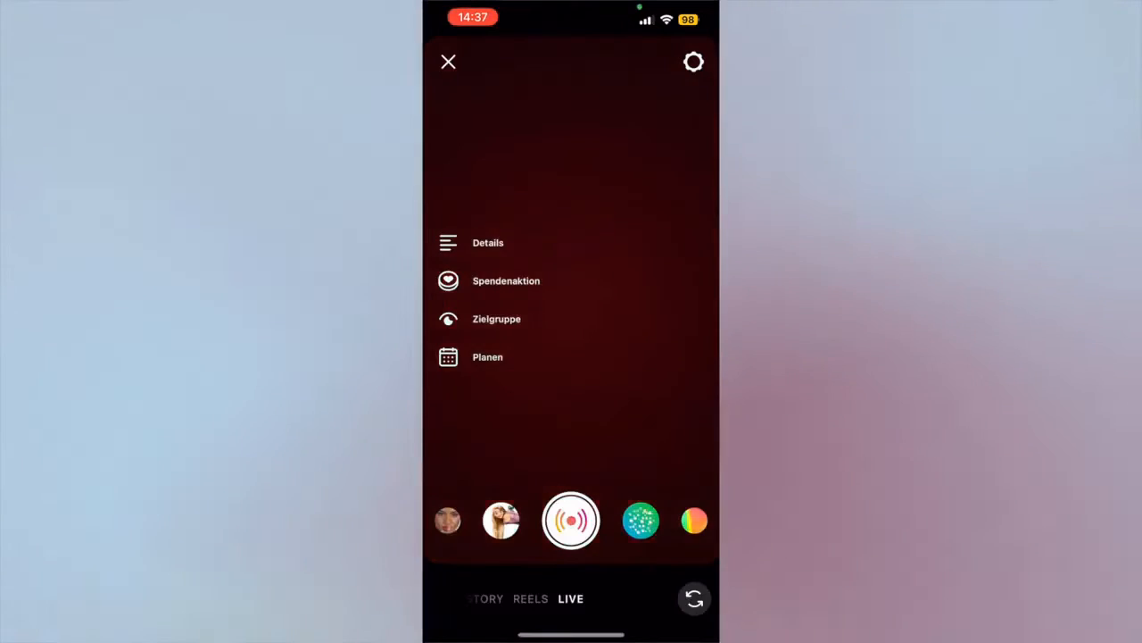
Try the Übung audience option, then leave the broadcast audience on Öffentlich
left_click(497, 318)
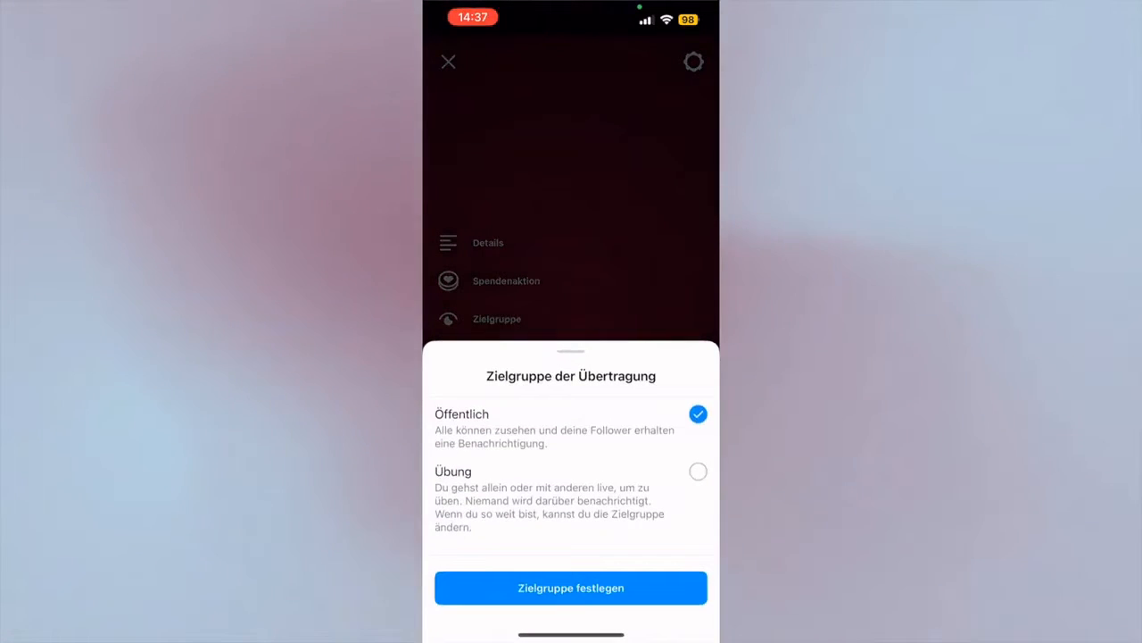
left_click(698, 471)
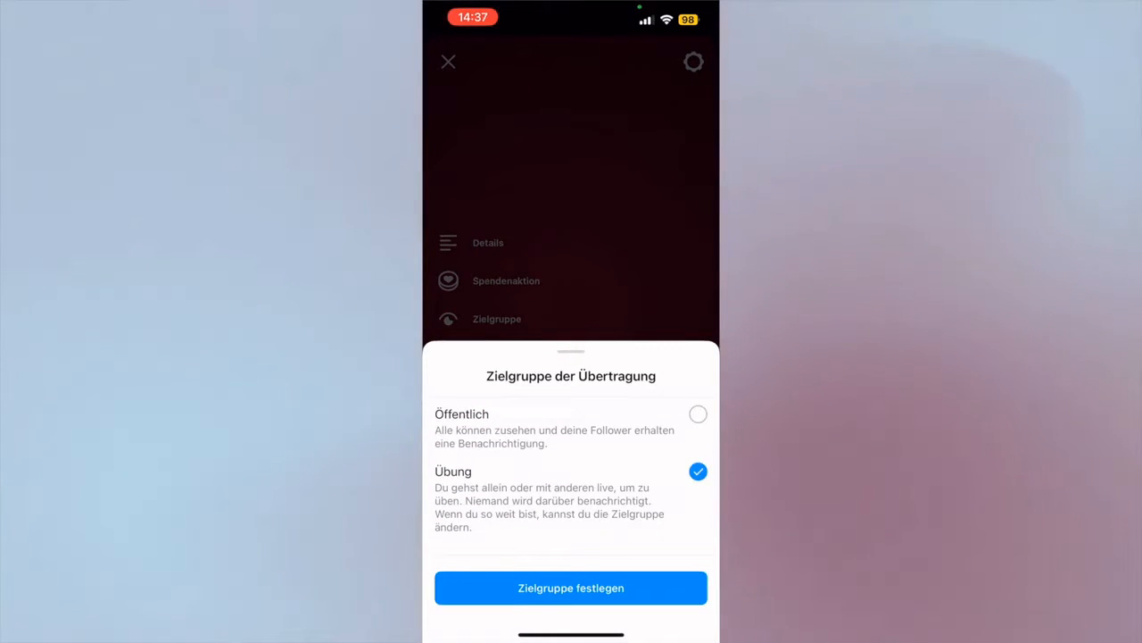
left_click(698, 415)
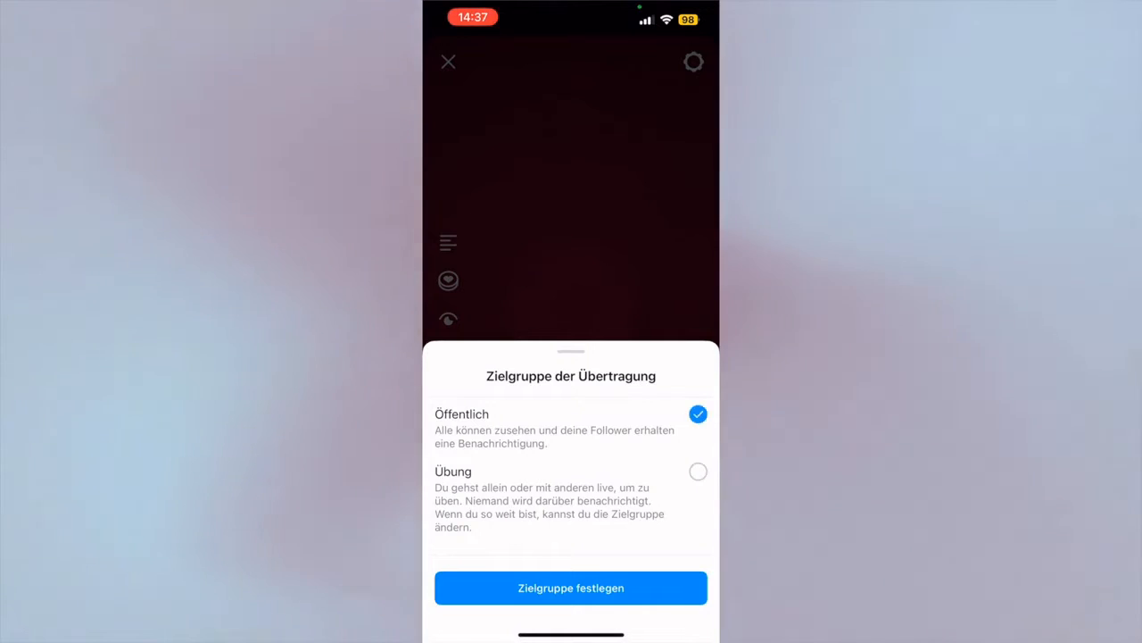
left_click(571, 587)
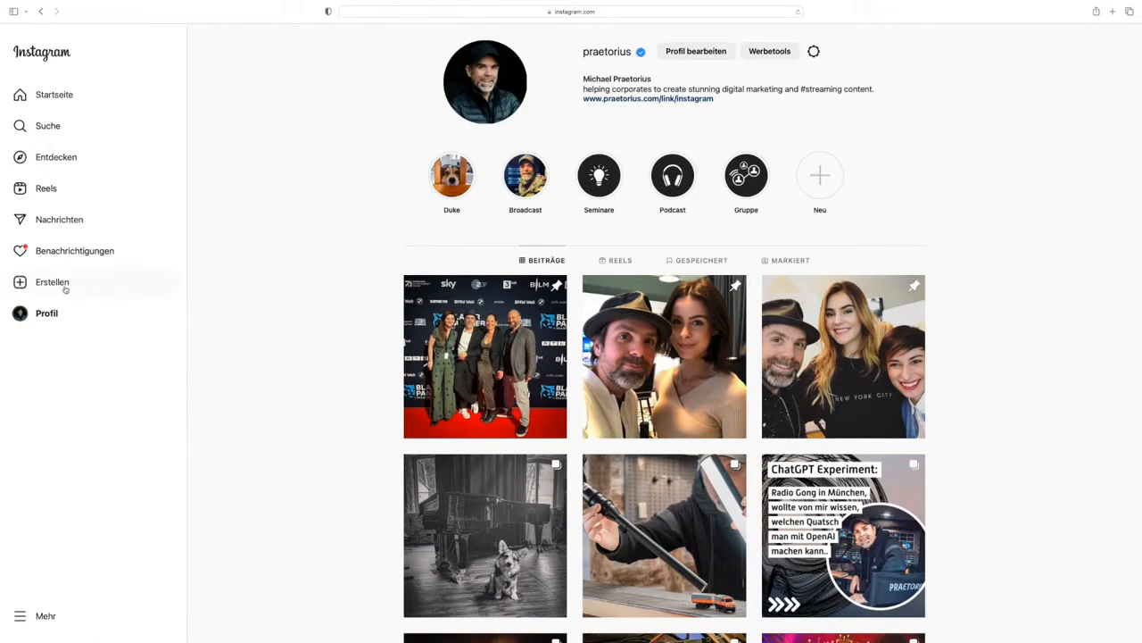
Start a new Live-Video from the web sidebar's Erstellen menu
left_click(51, 282)
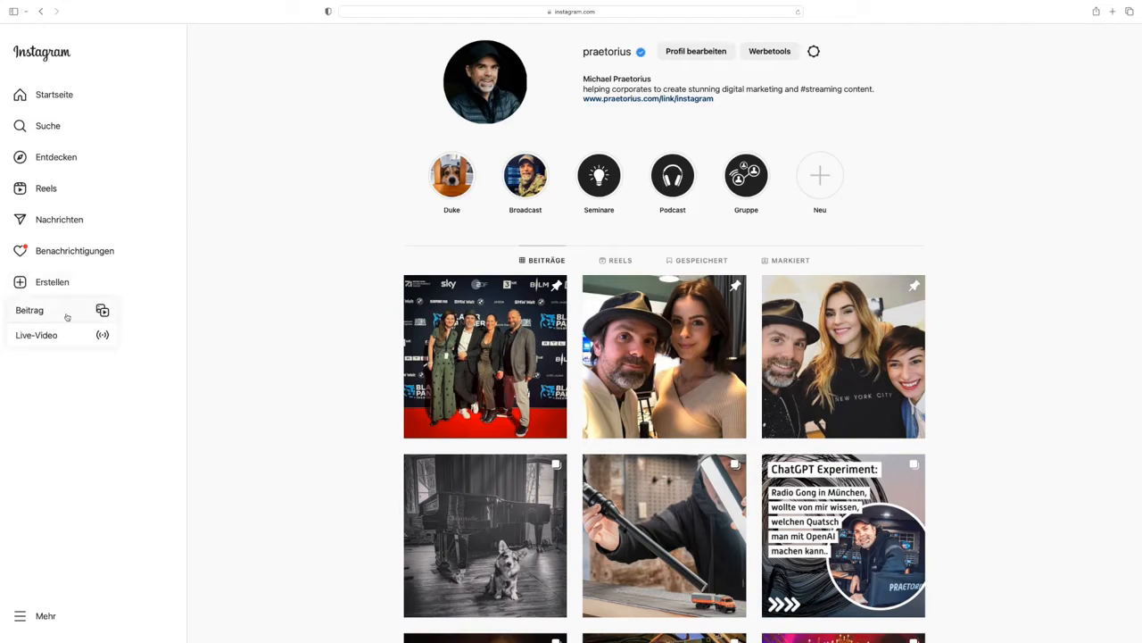
mouse_move(68, 336)
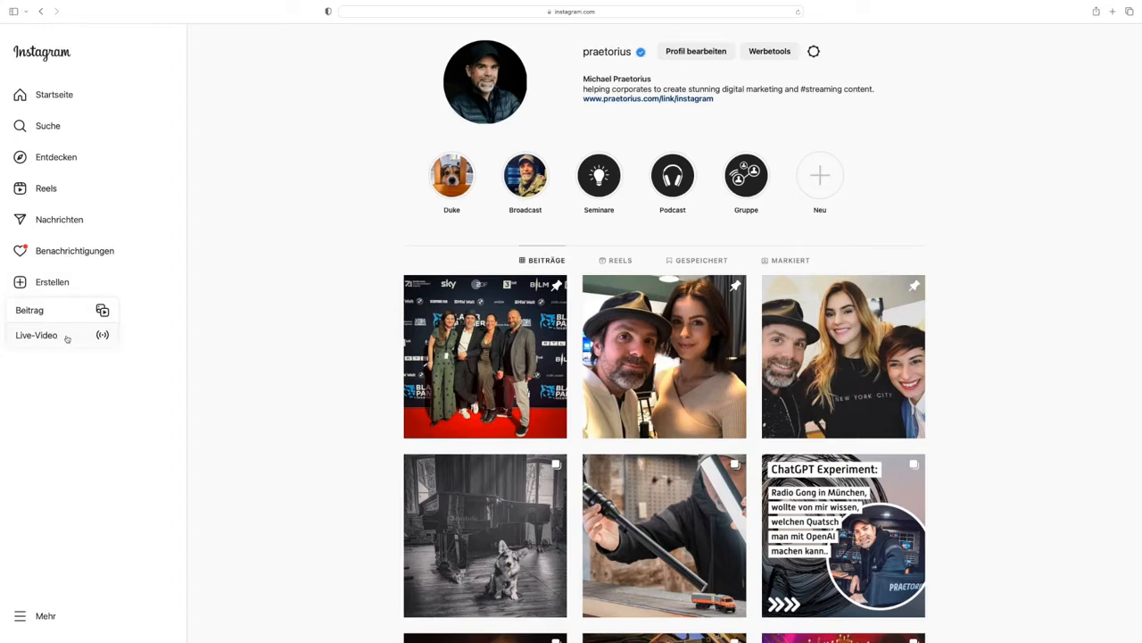
left_click(35, 335)
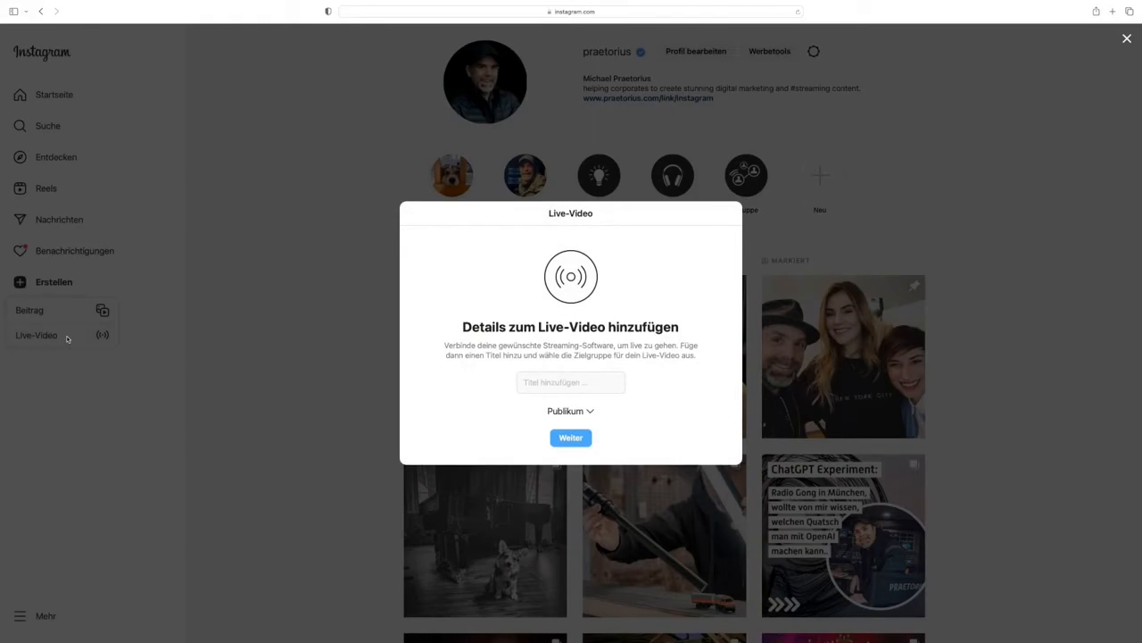
Title the live video 'Live is live'
left_click(571, 382)
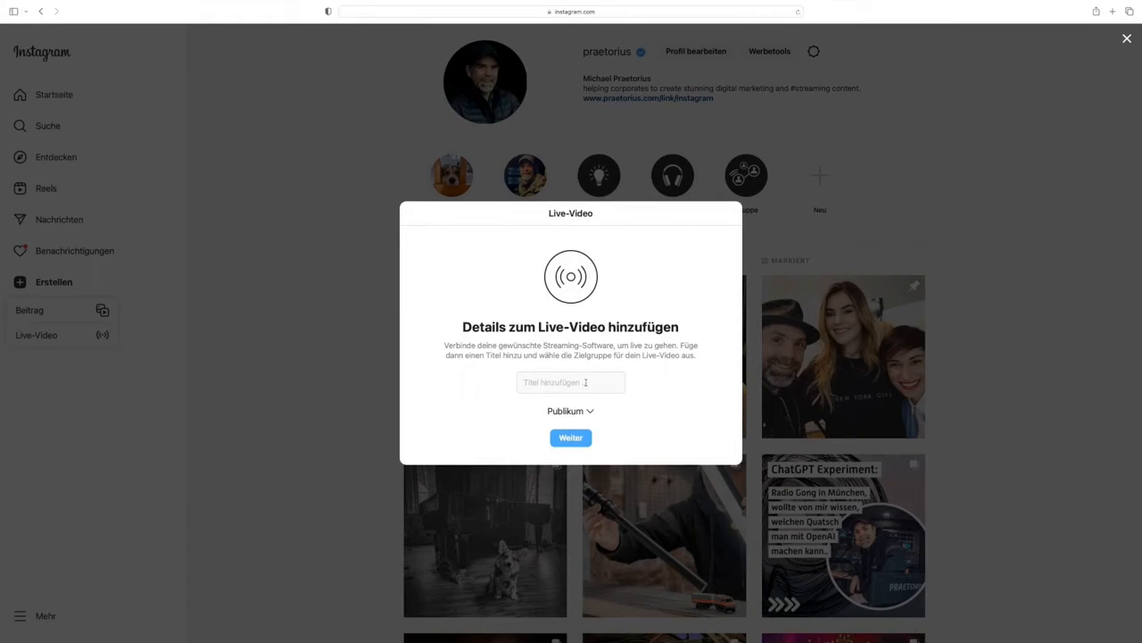
left_click(571, 382)
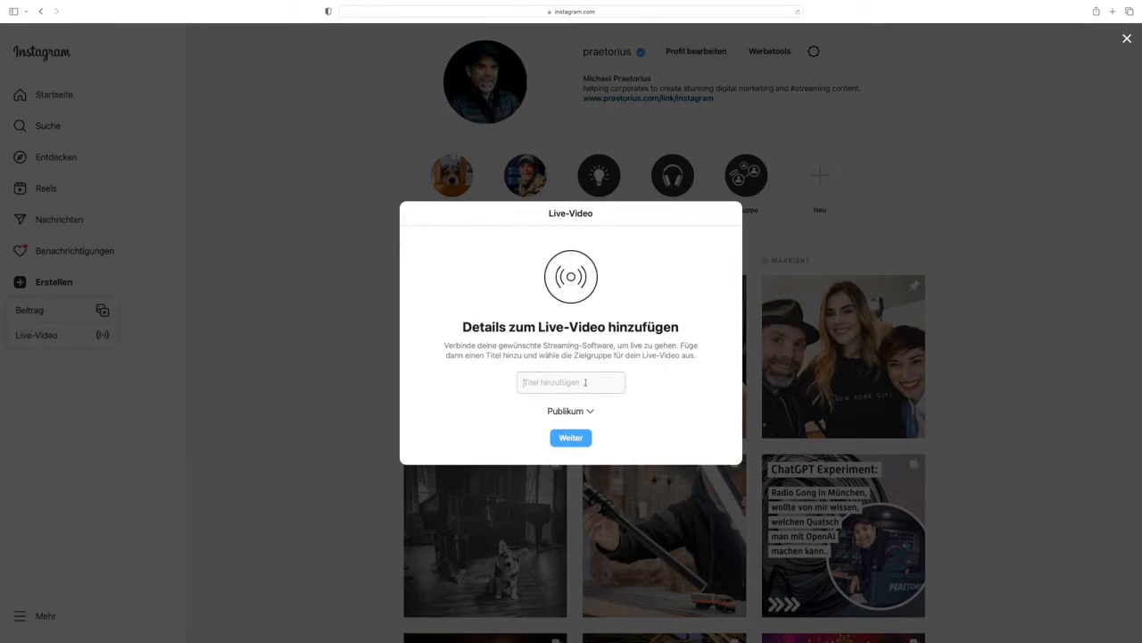
type("Live")
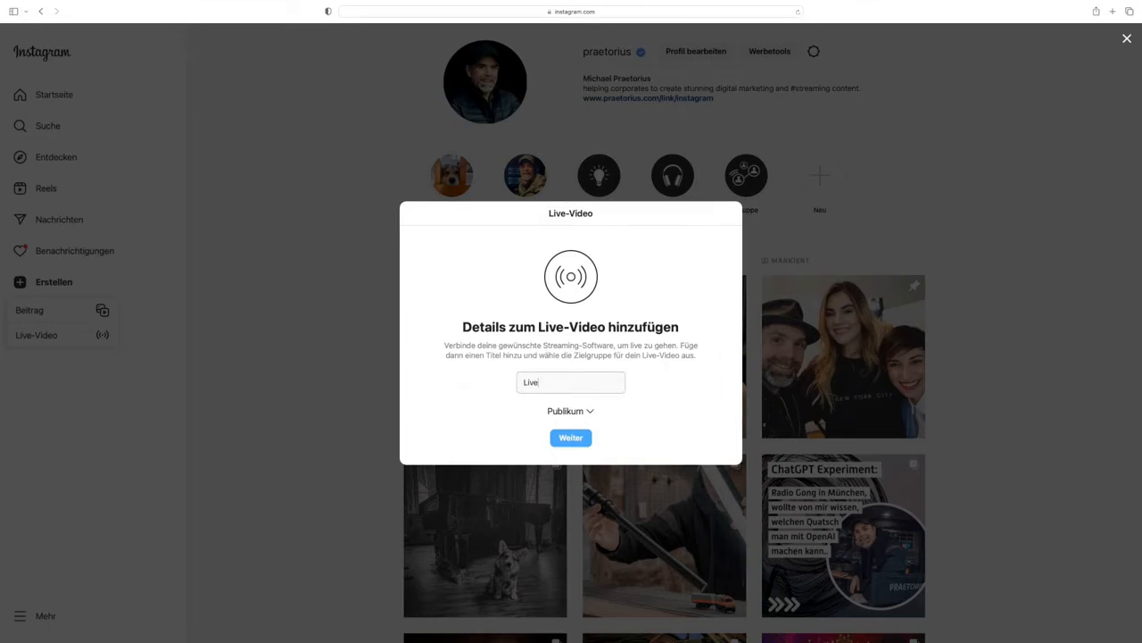
type("is live")
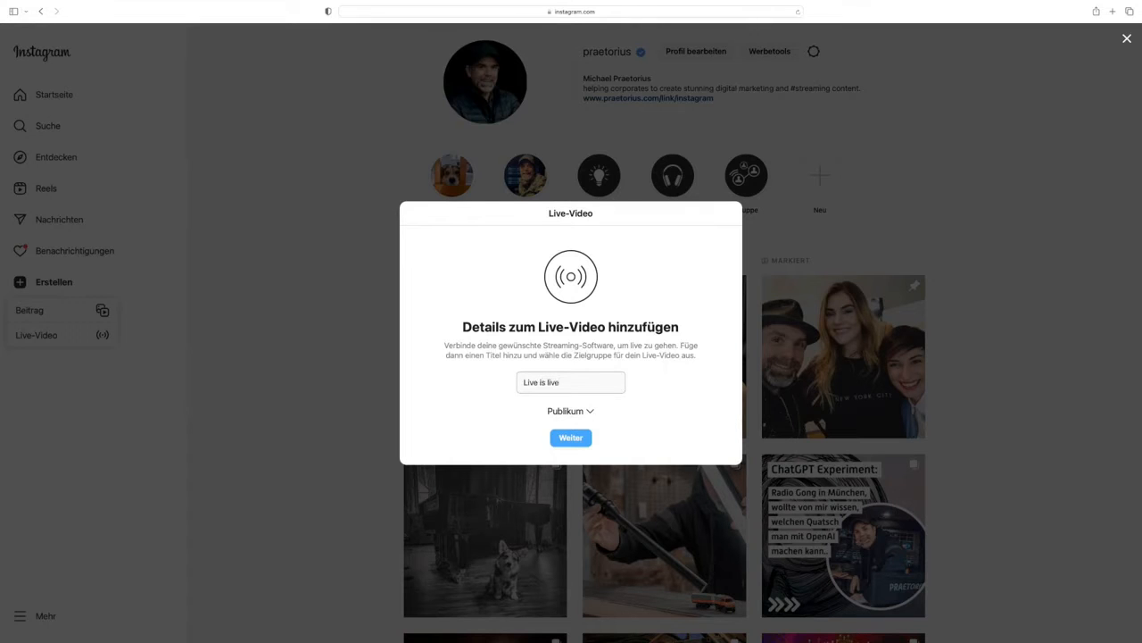
Set the audience to Übung and continue to the streaming connection details
left_click(570, 411)
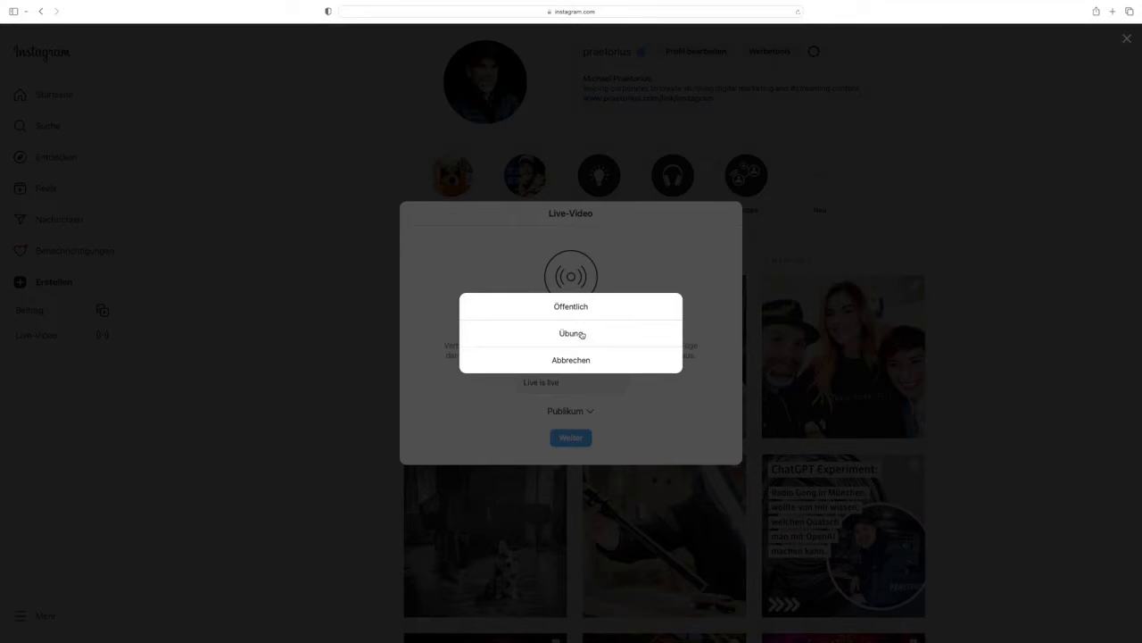
left_click(571, 334)
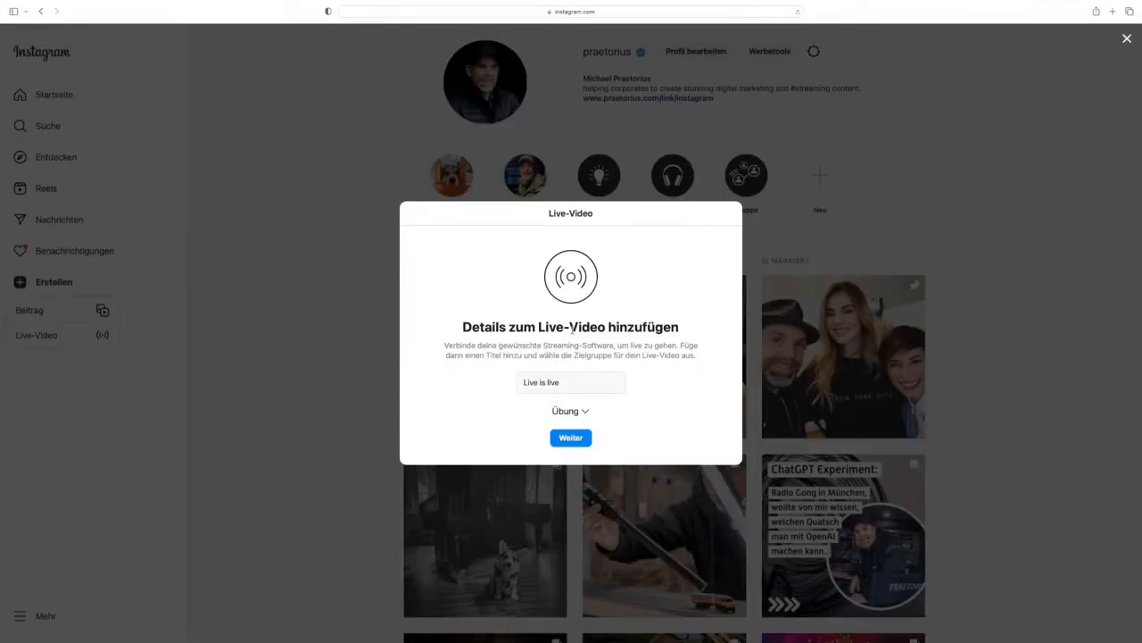
left_click(572, 438)
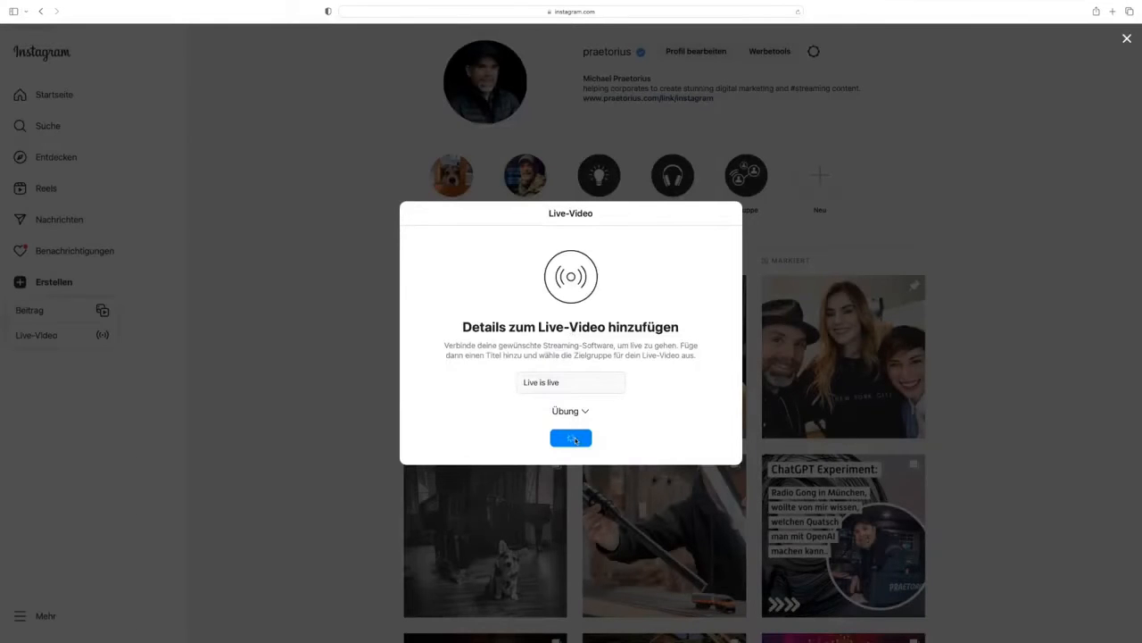
left_click(571, 437)
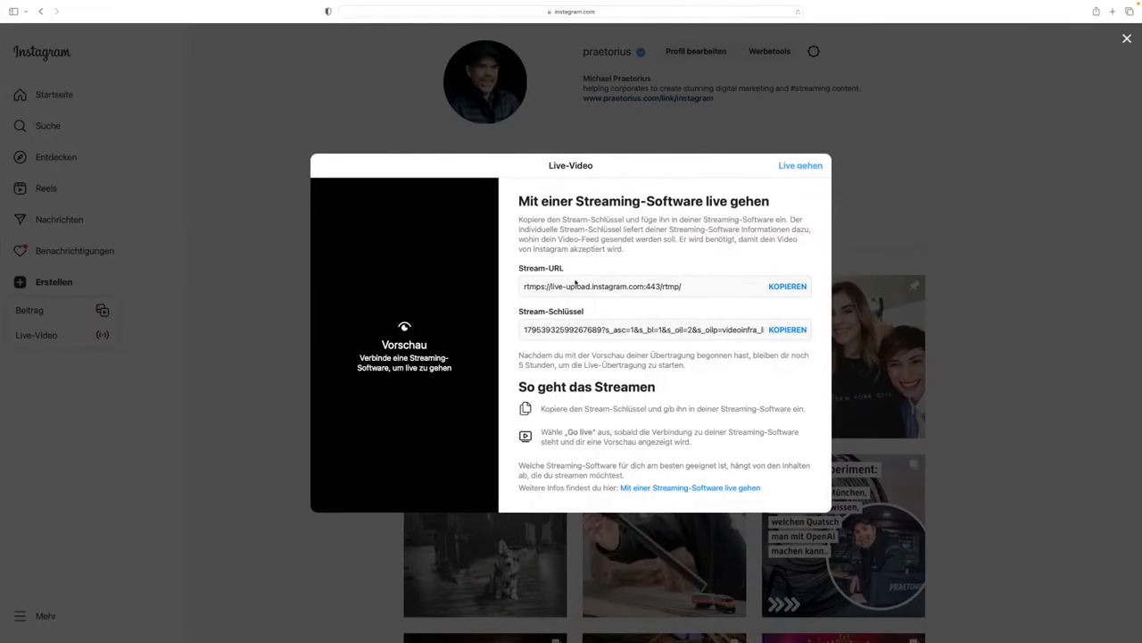
Copy the stream URL rtmps://live-upload.instagram.com:443/rtmp and the stream key into OBS stream settings
left_click(786, 286)
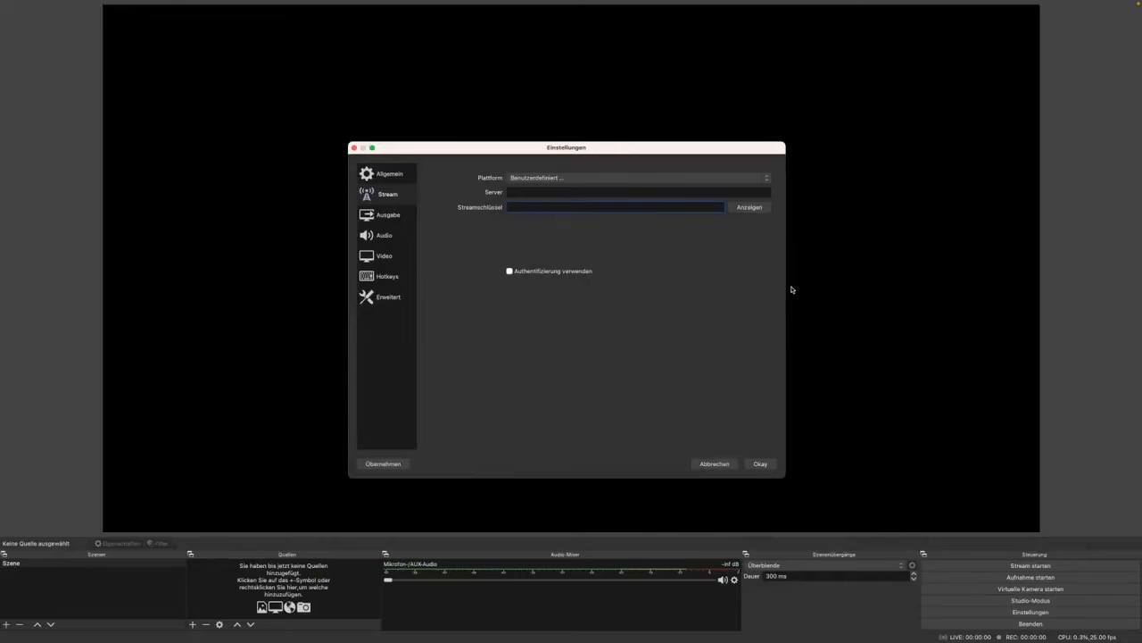
type("rtmps://live-upload.instagram.com:443/rtmp")
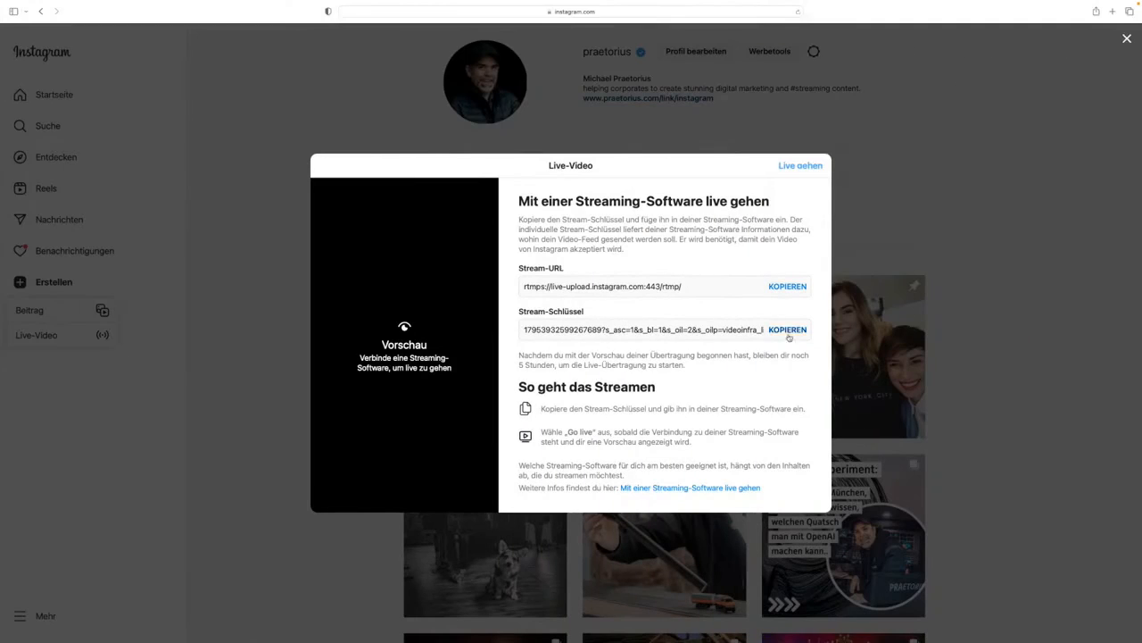
left_click(787, 328)
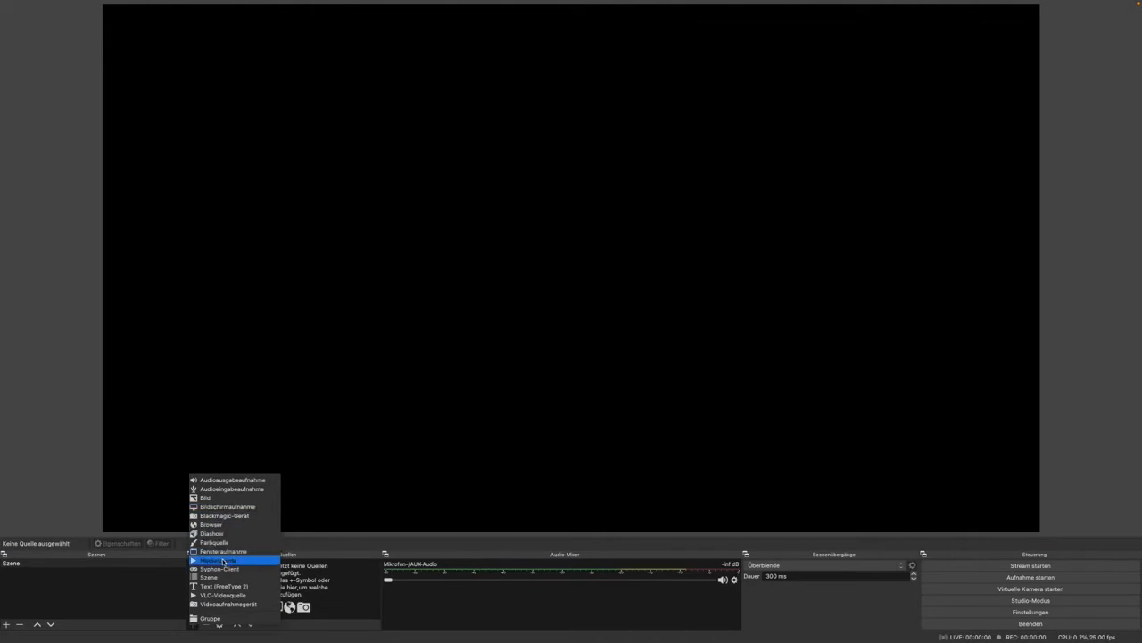
left_click(218, 560)
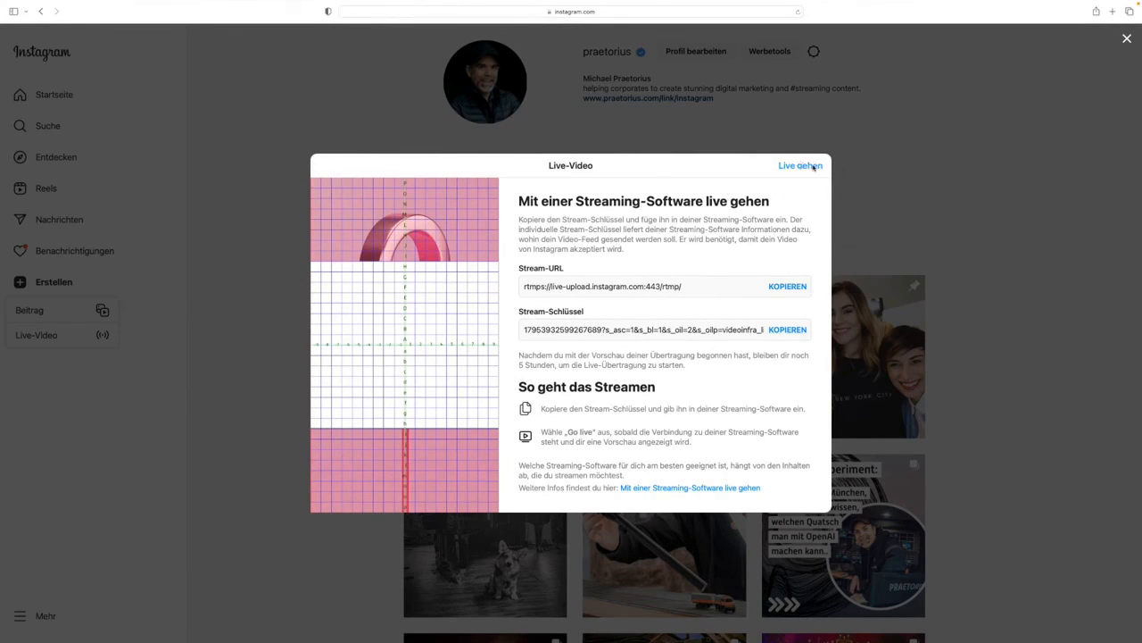
Go live with the practice broadcast showing the grid test image
left_click(800, 165)
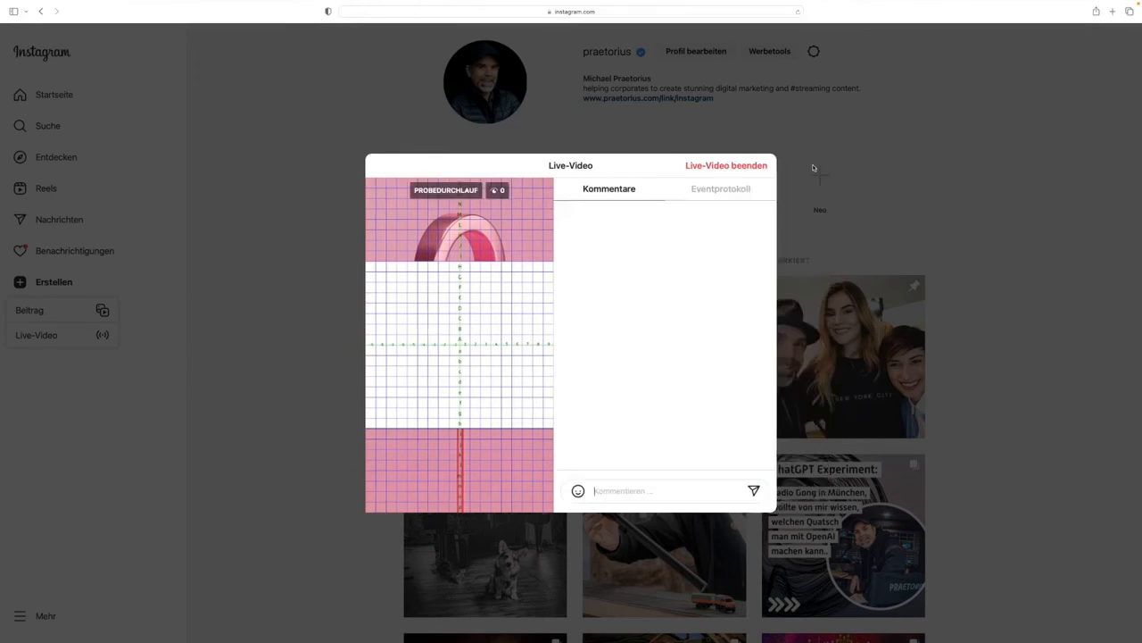